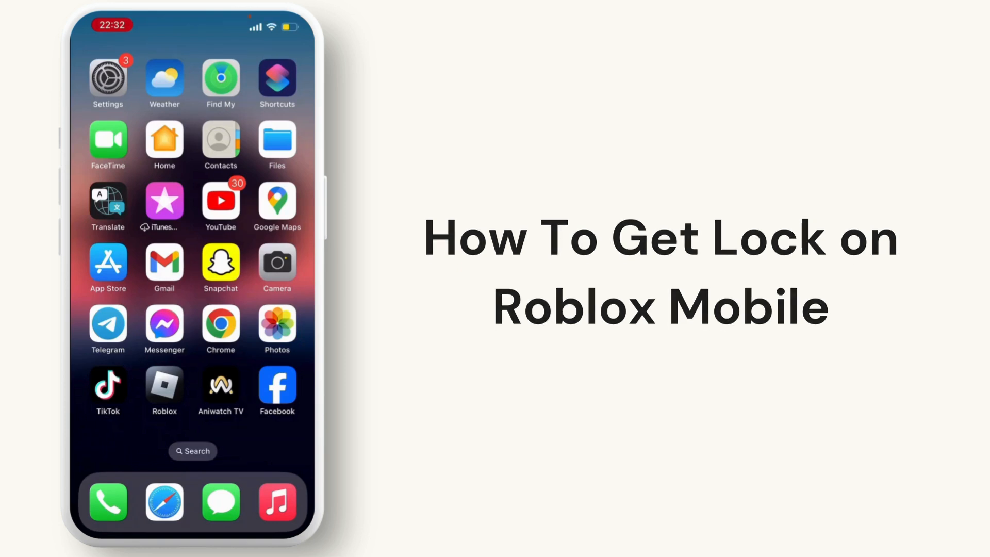
Launch the Roblox app from the iPhone home screen icon
left_click(163, 387)
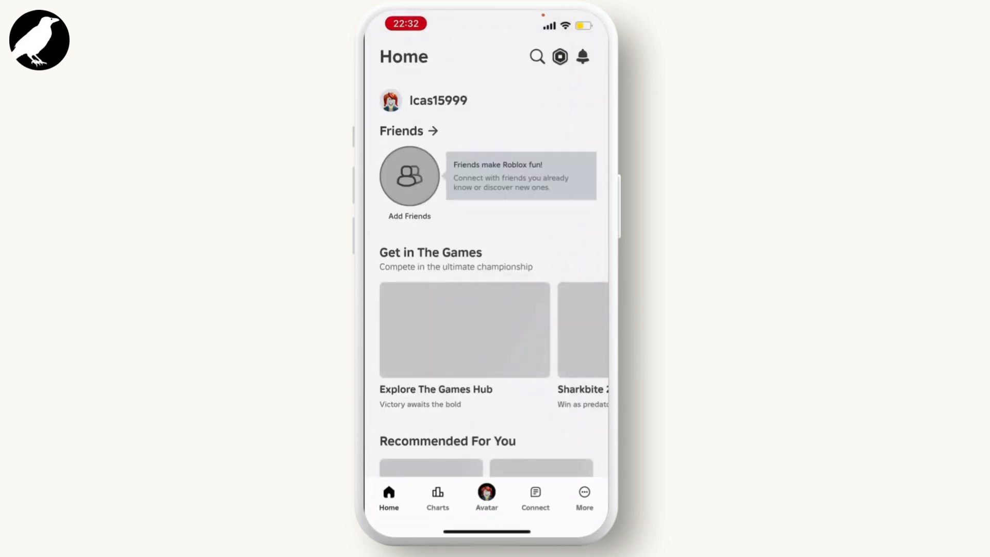
Scroll the Roblox Home feed down to Recommended For You games like Dress To Impress and Brookhaven
scroll("down", 3)
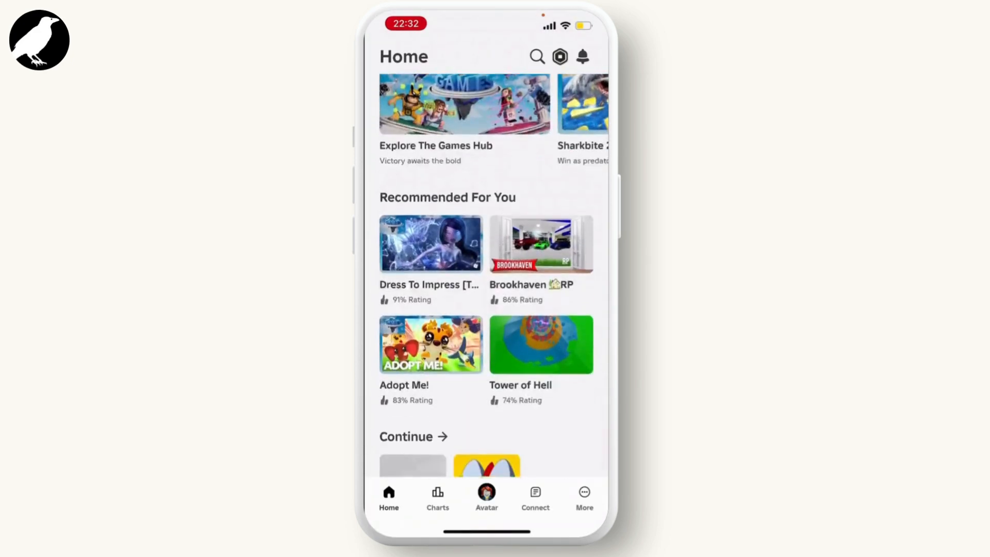